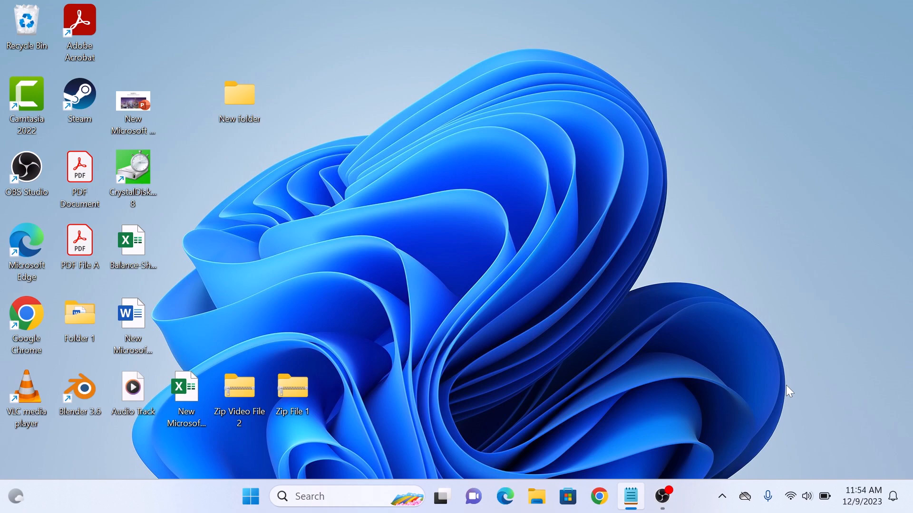
mouse_move(259, 167)
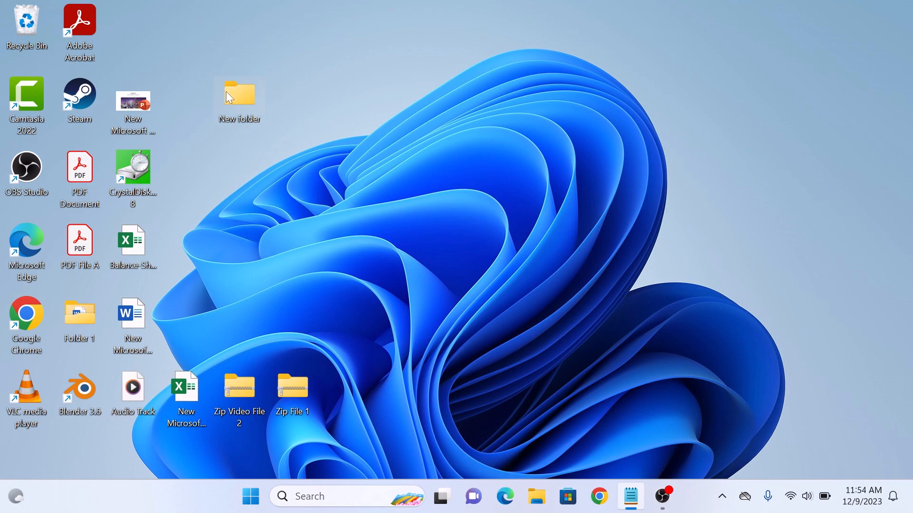
Step: Show New folder's Properties on the Customize tab with folder picture and icon options
right_click(239, 96)
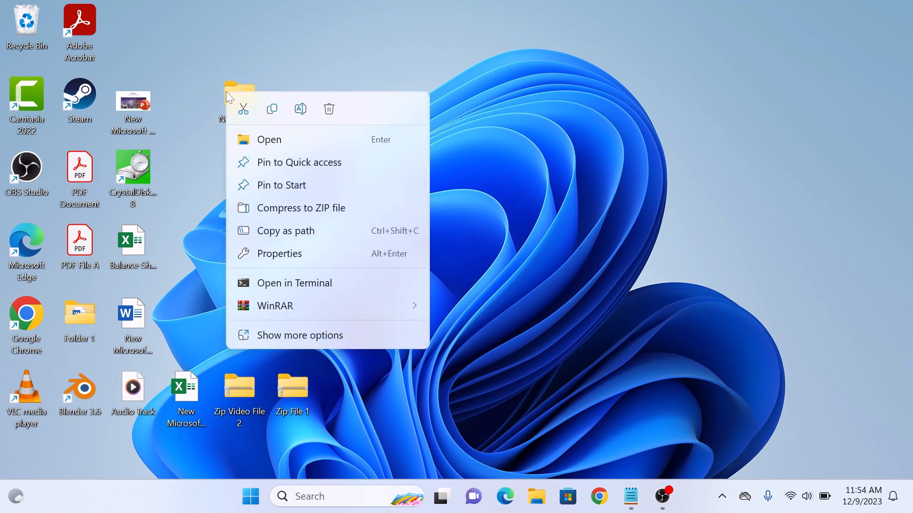
mouse_move(295, 262)
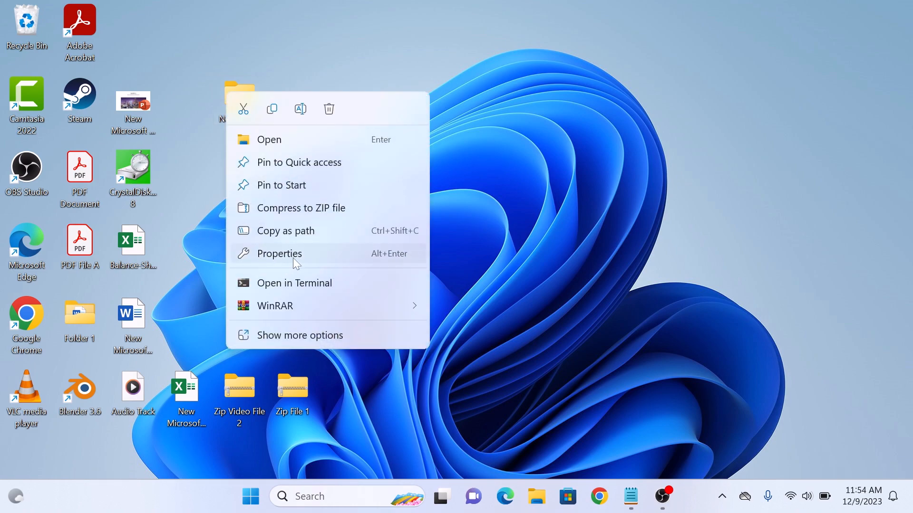
click(280, 253)
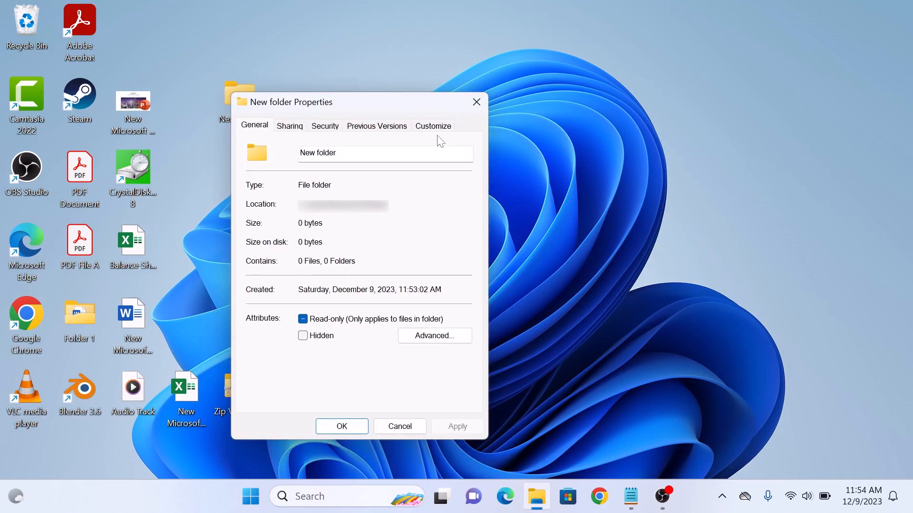
click(432, 125)
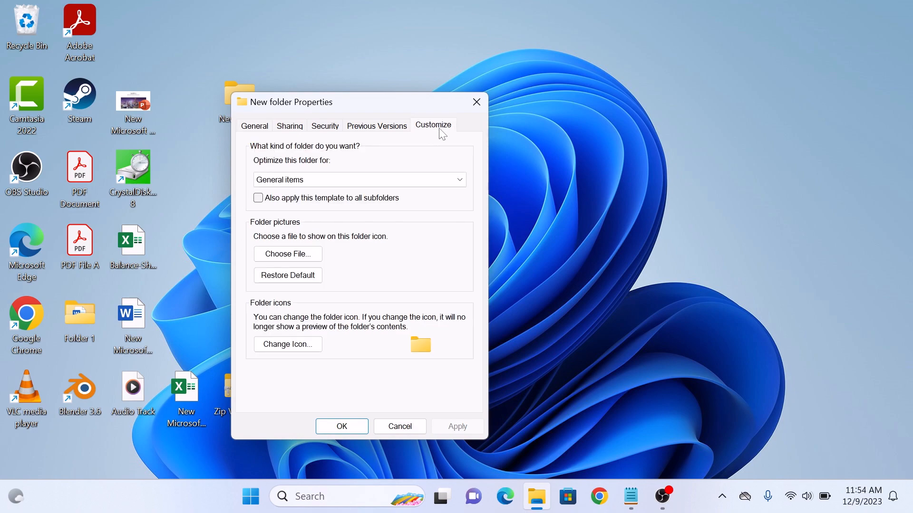
mouse_move(259, 327)
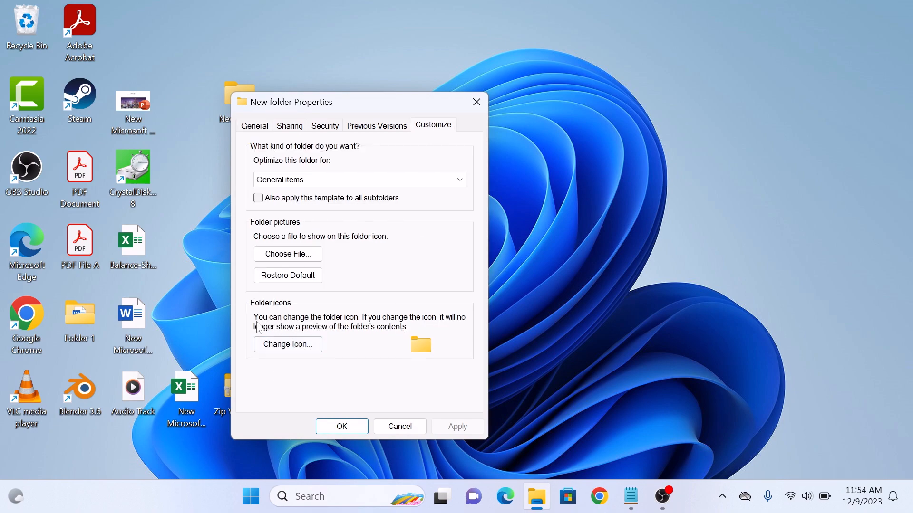
Step: Replace New folder's yellow icon with the red power-button icon and apply it
click(287, 345)
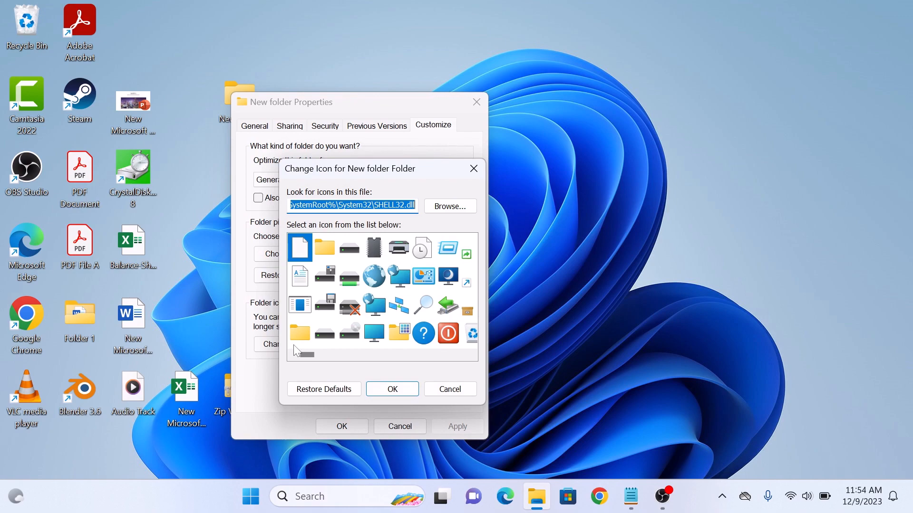
mouse_move(349, 308)
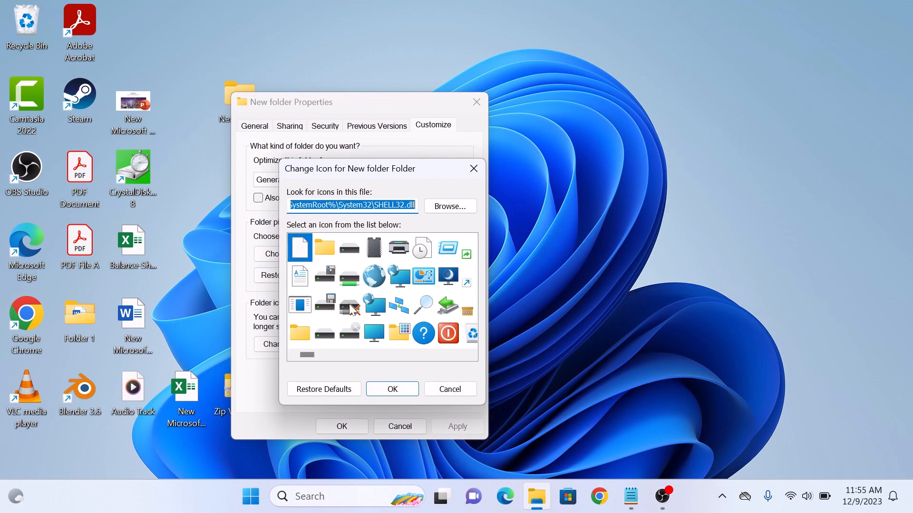
click(447, 333)
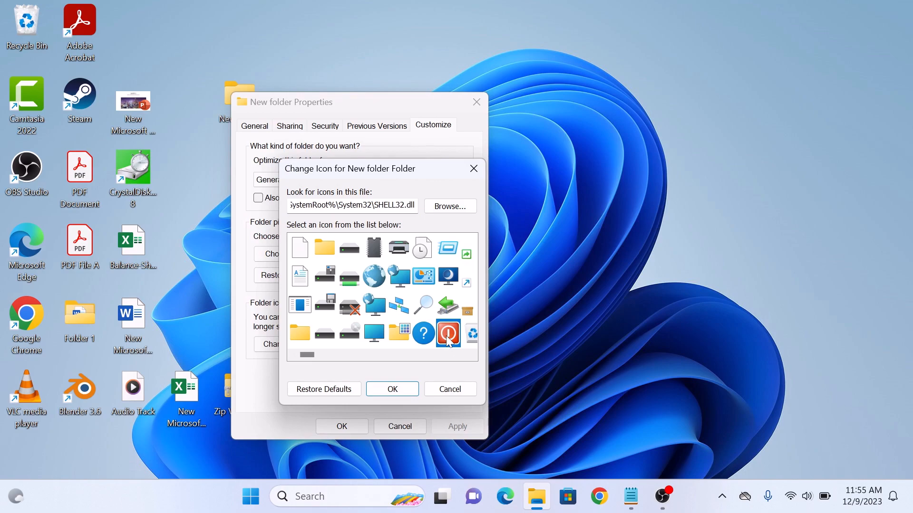
click(392, 388)
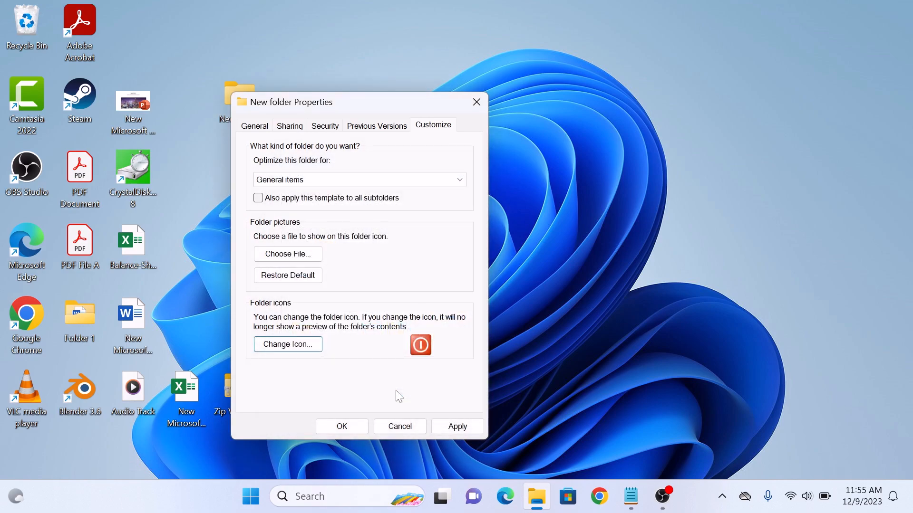
click(341, 426)
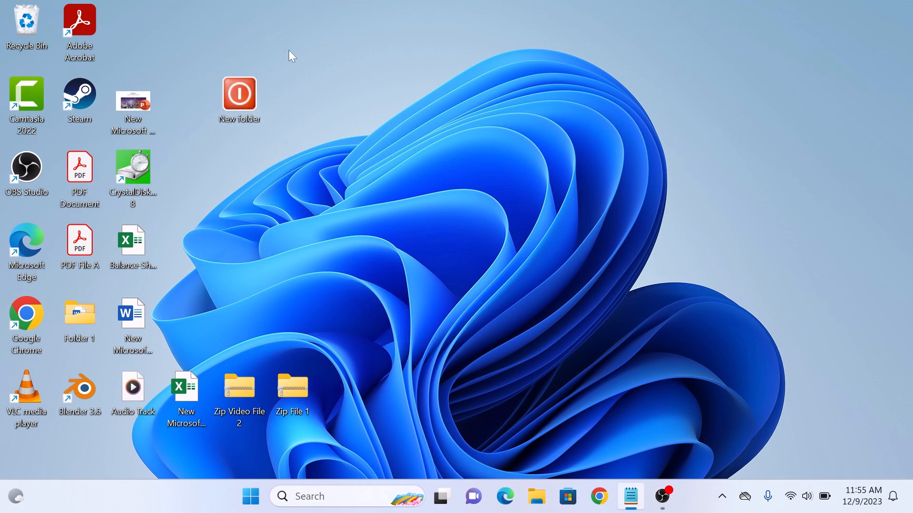
mouse_move(307, 98)
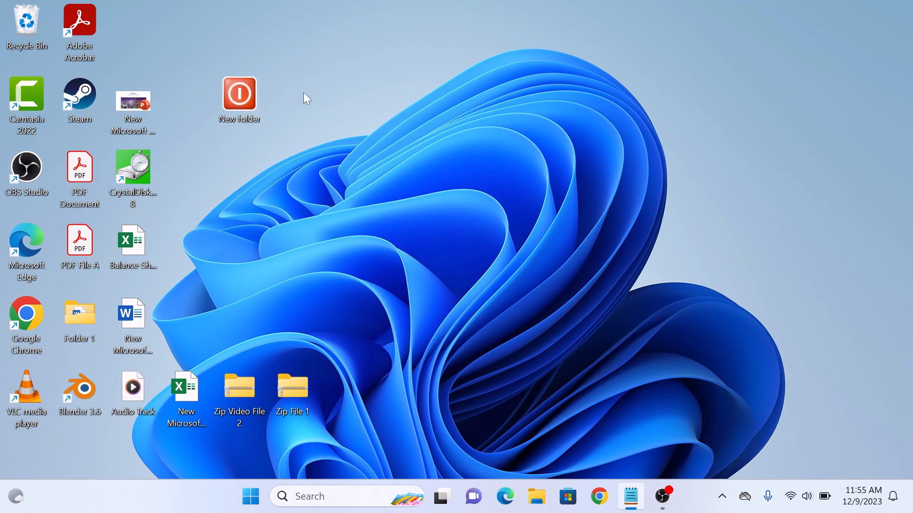